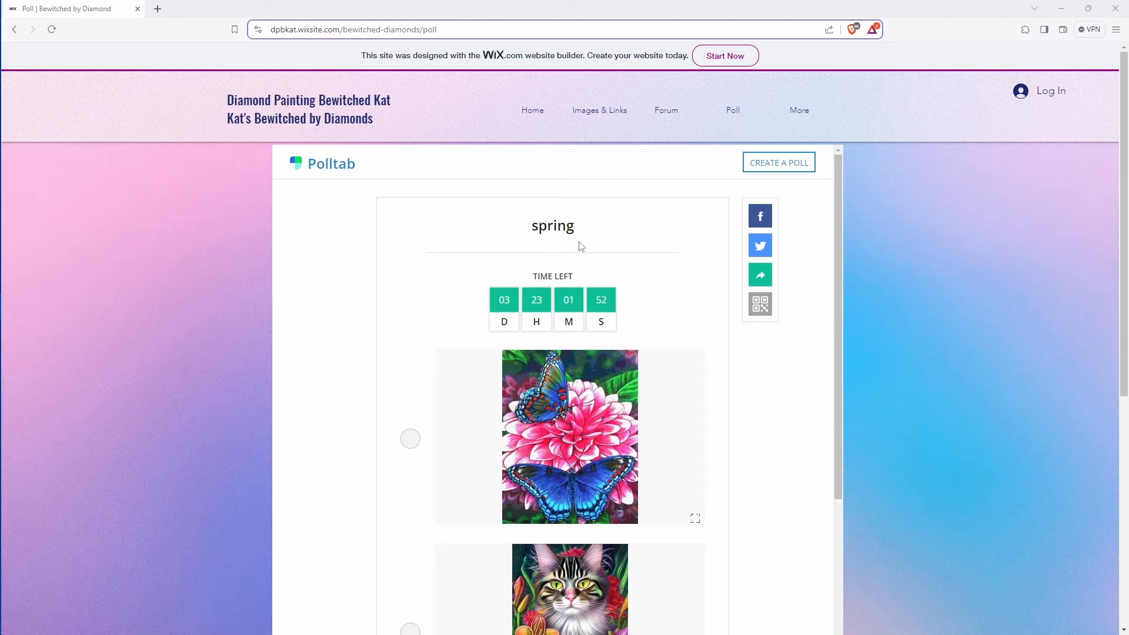
{"action": "mouse_move", "coordinate": [678, 395]}
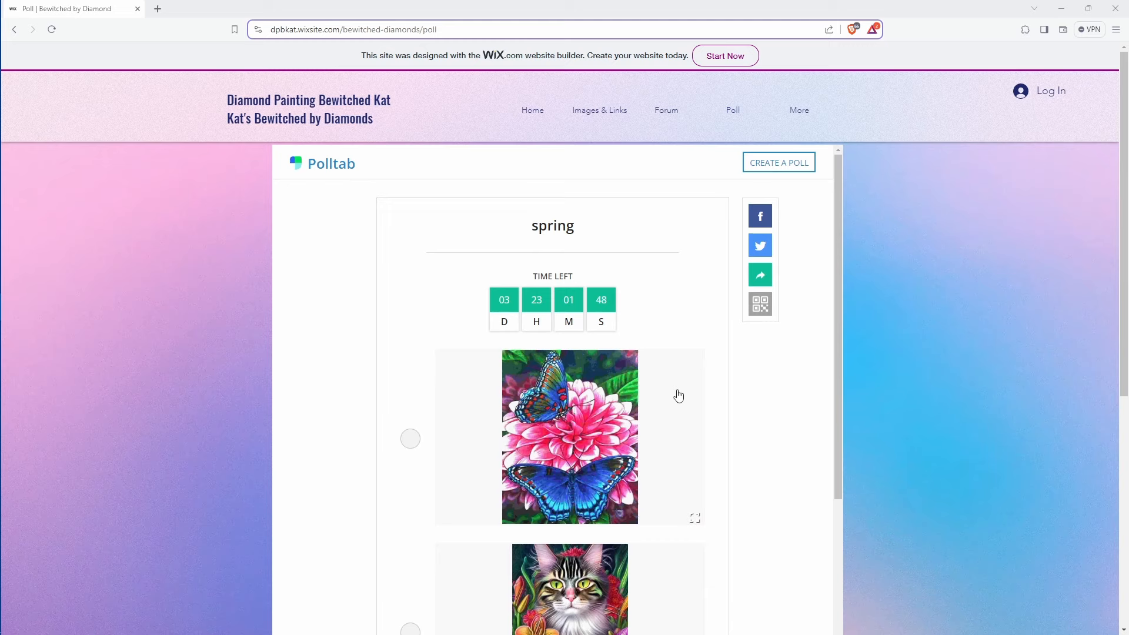
{"action": "mouse_move", "coordinate": [755, 425]}
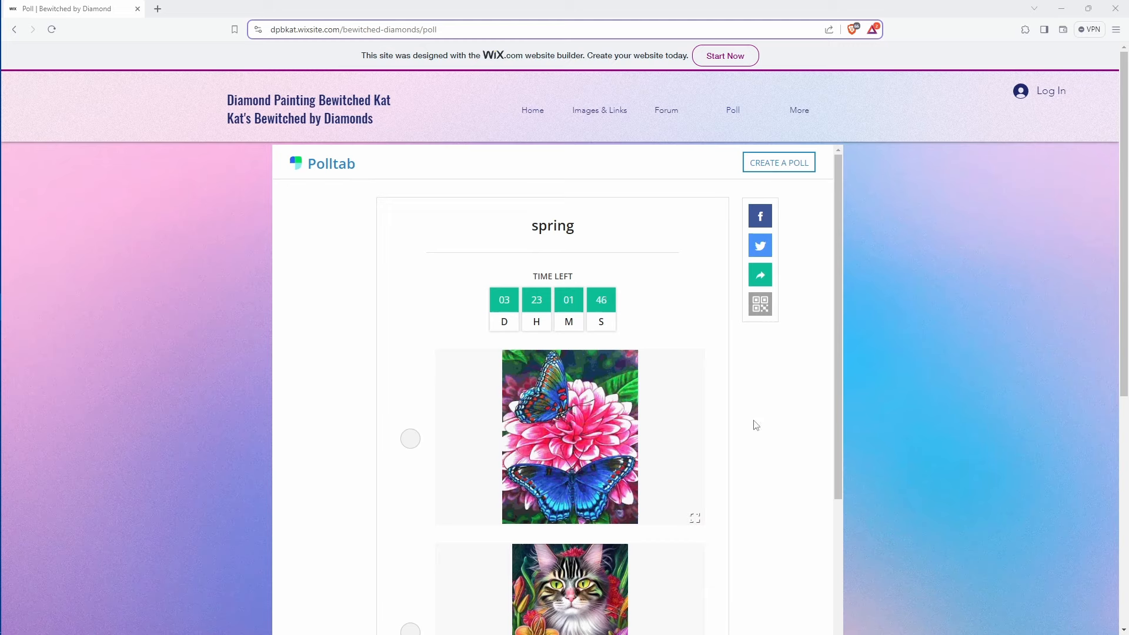
{"action": "mouse_move", "coordinate": [664, 429]}
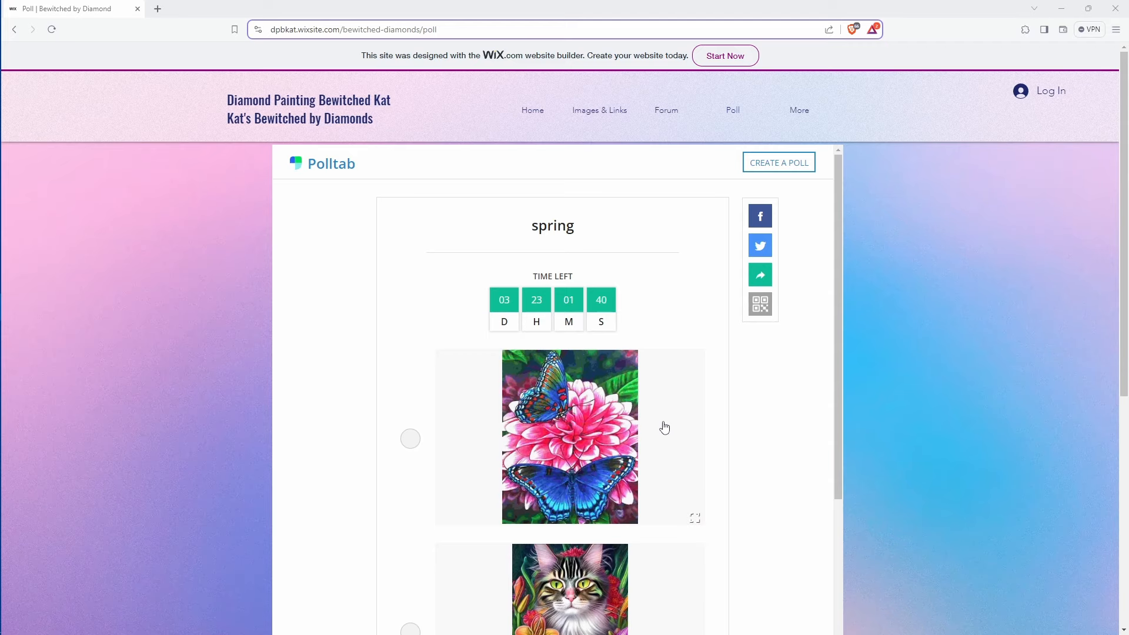
{"action": "mouse_move", "coordinate": [454, 429]}
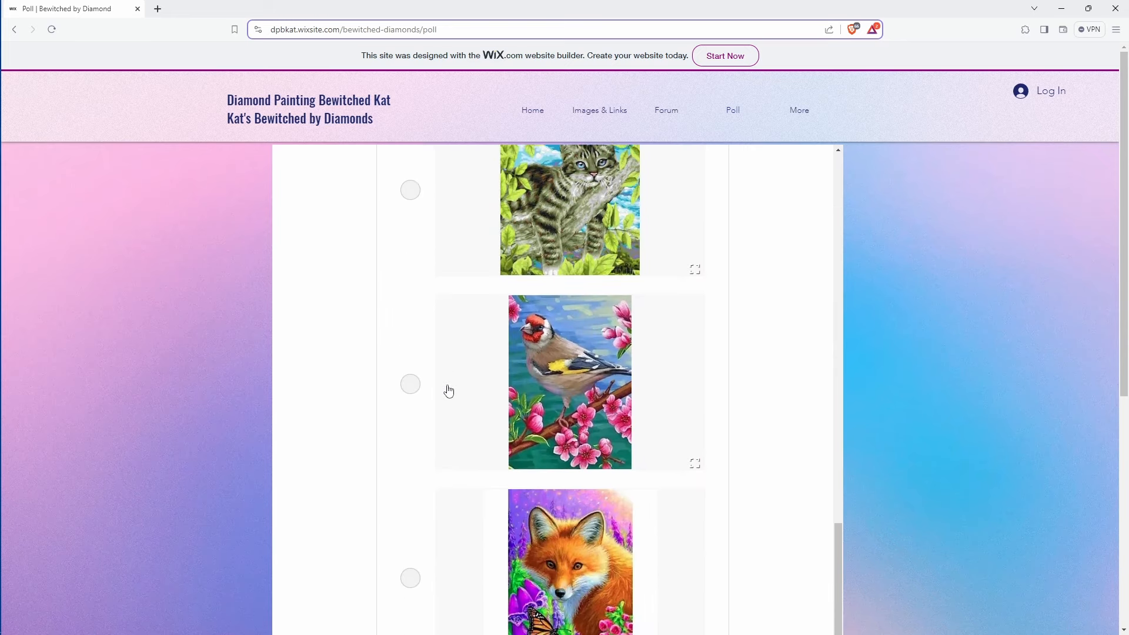
Select the rabbits-among-spring-flowers painting as the poll answer without submitting the vote.
{"action": "scroll", "scroll_direction": "down", "scroll_amount": 3}
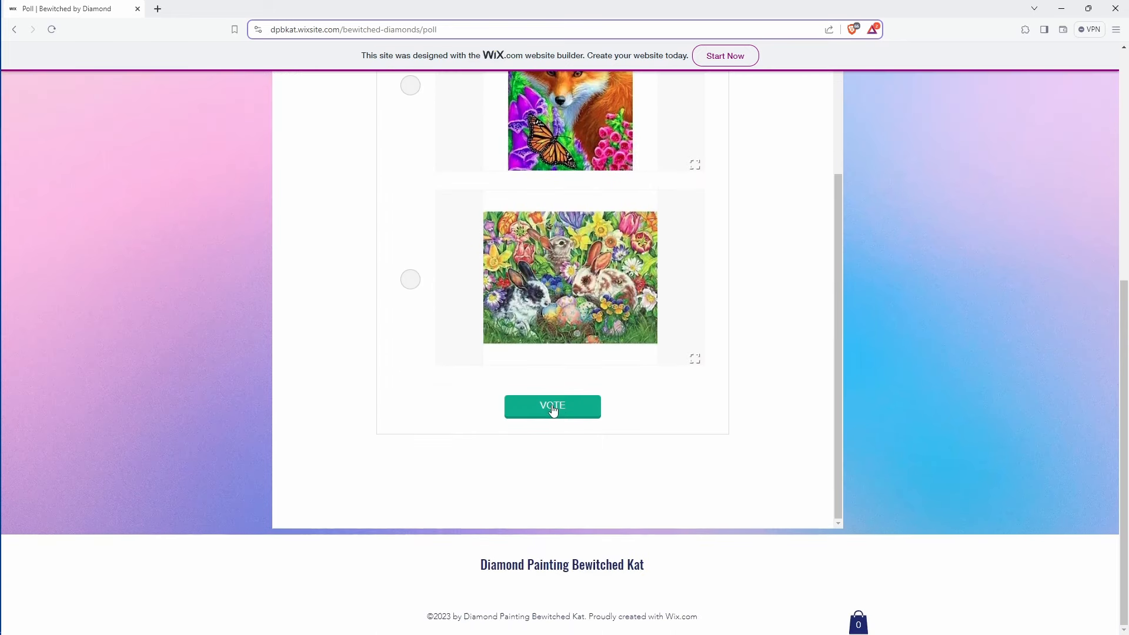
{"action": "left_click", "coordinate": [409, 279]}
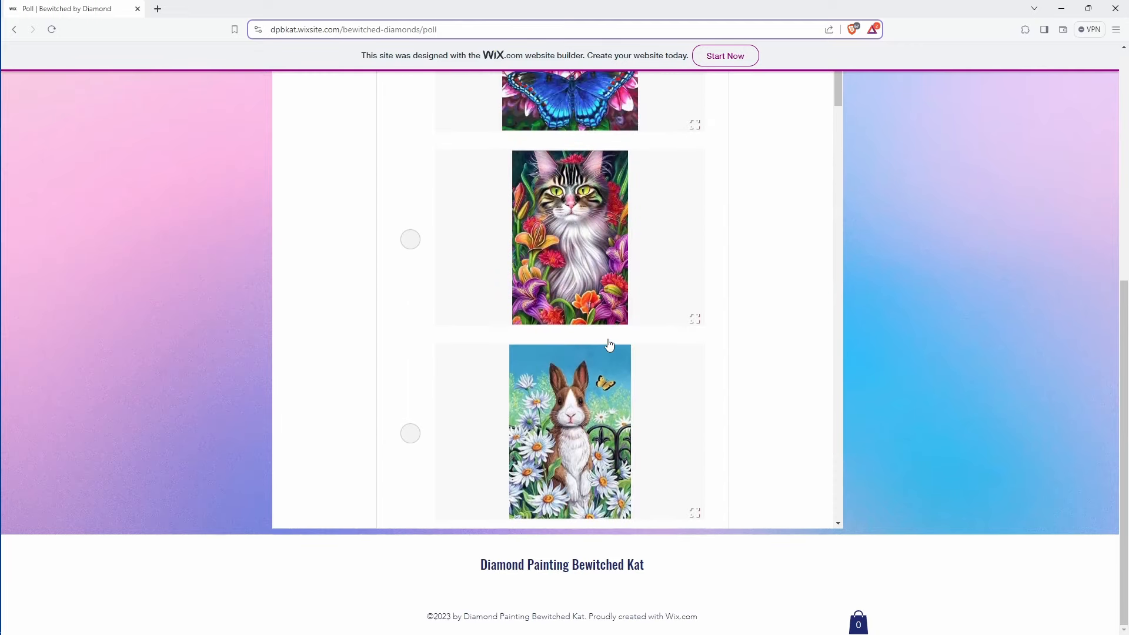
{"action": "scroll", "scroll_direction": "up", "scroll_amount": 3}
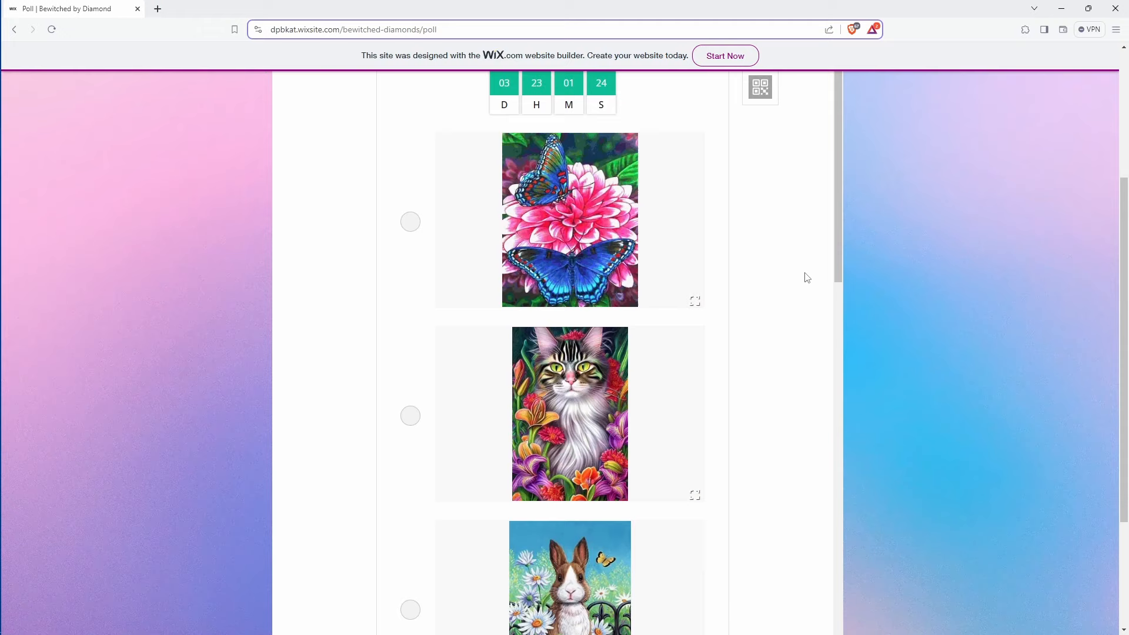
{"action": "mouse_move", "coordinate": [767, 287]}
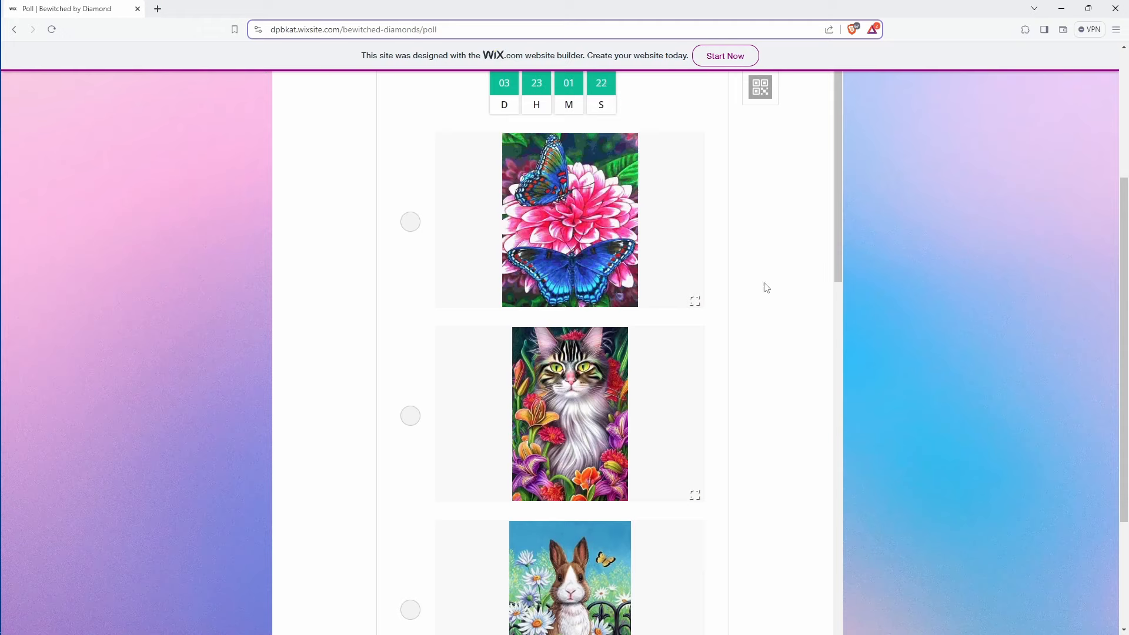
{"action": "mouse_move", "coordinate": [675, 335]}
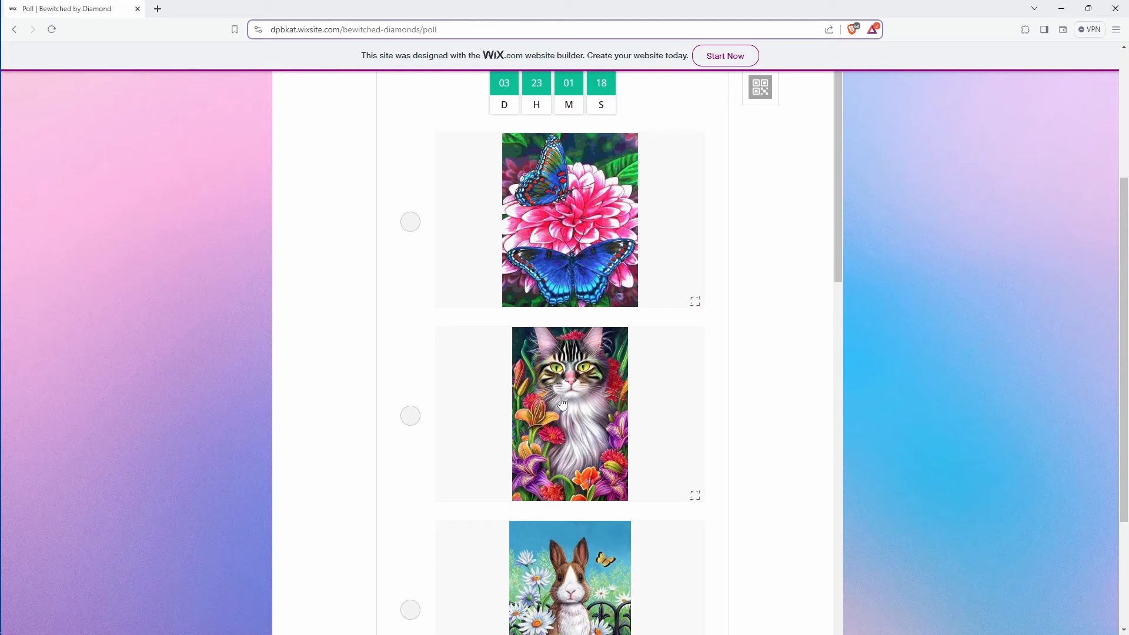
{"action": "scroll", "scroll_direction": "down", "scroll_amount": 3}
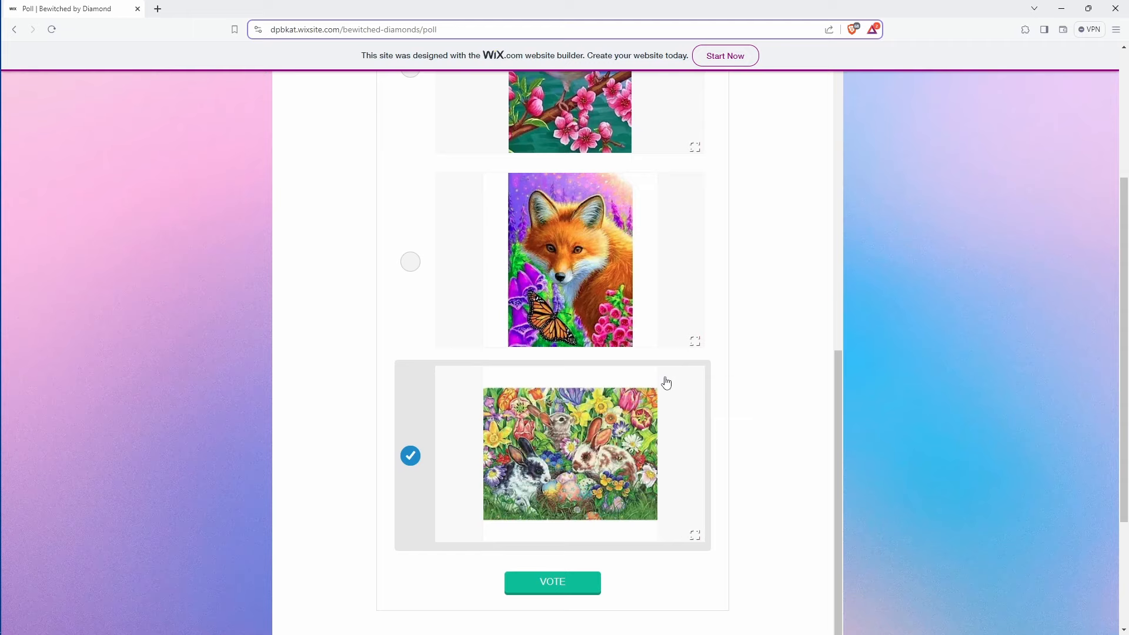
{"action": "mouse_move", "coordinate": [585, 569]}
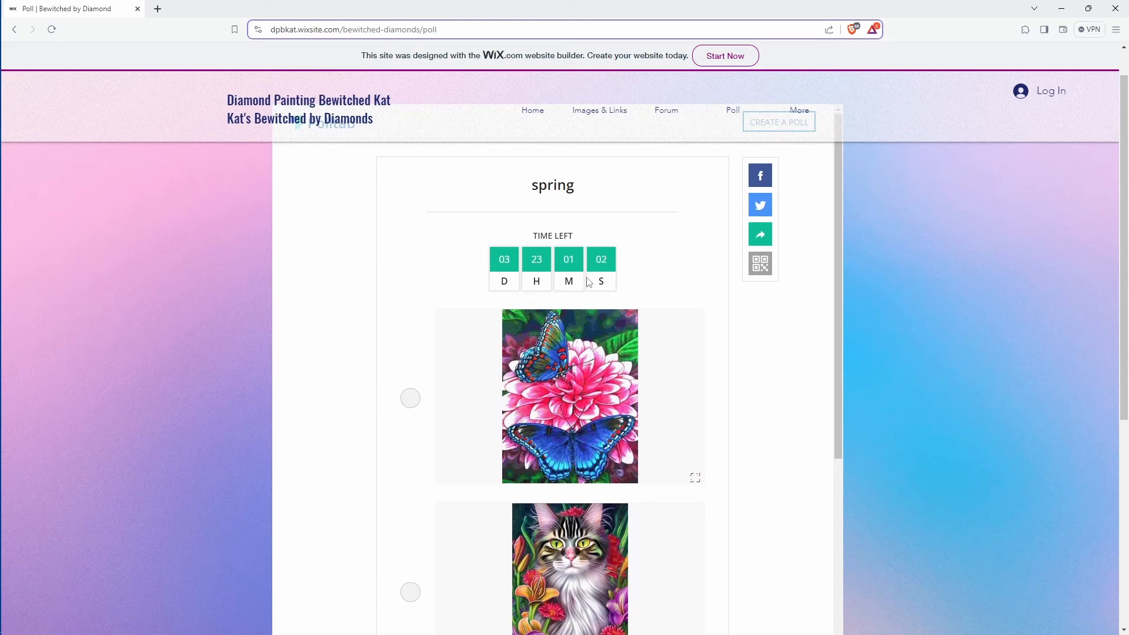
{"action": "mouse_move", "coordinate": [669, 233]}
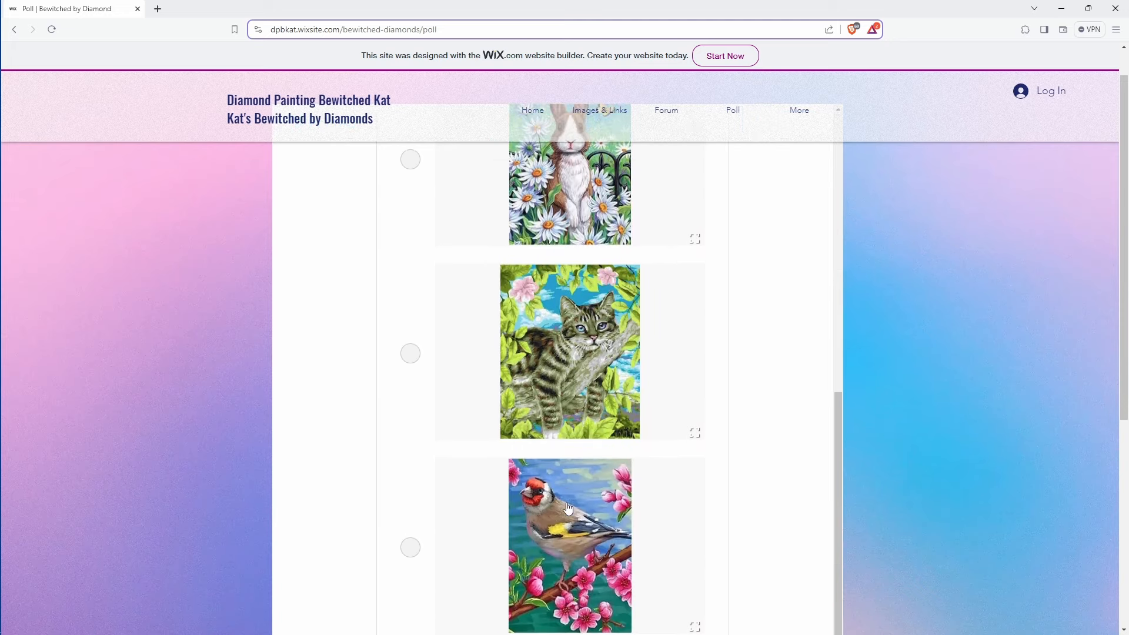
{"action": "scroll", "scroll_direction": "down", "scroll_amount": 3}
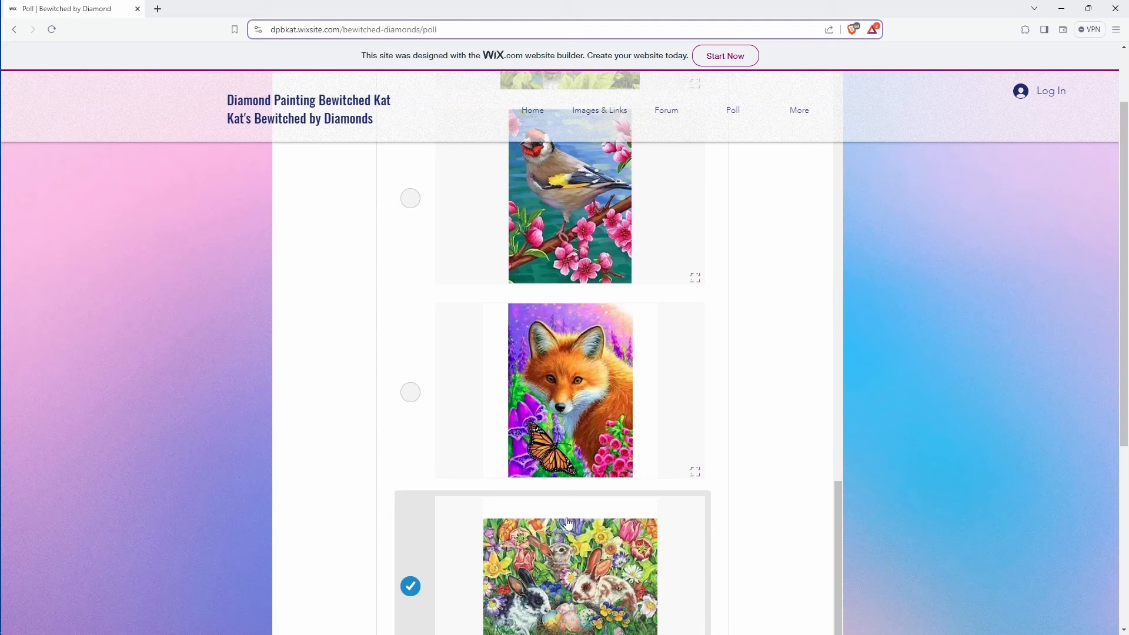
{"action": "scroll", "scroll_direction": "down", "scroll_amount": 3}
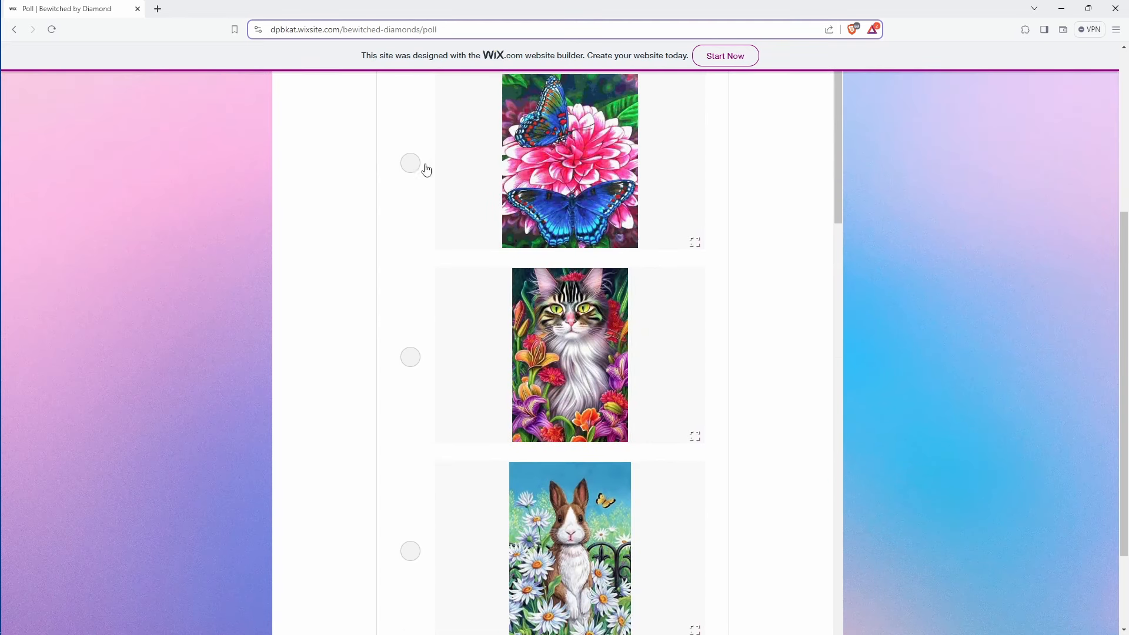
{"action": "left_click", "coordinate": [410, 163]}
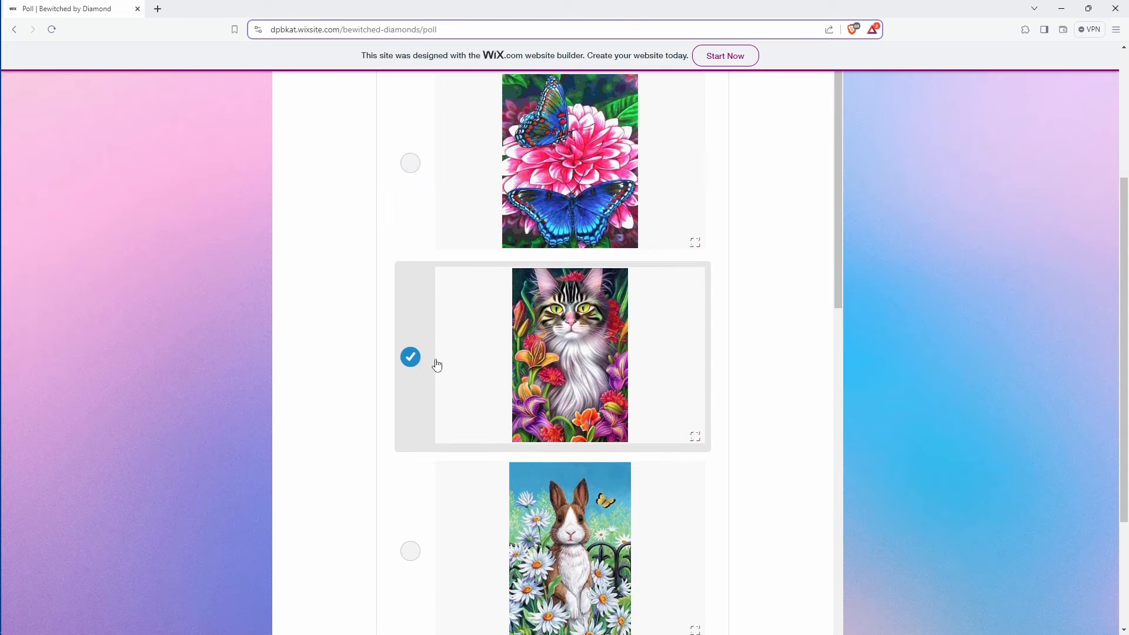
{"action": "scroll", "scroll_direction": "down", "scroll_amount": 3}
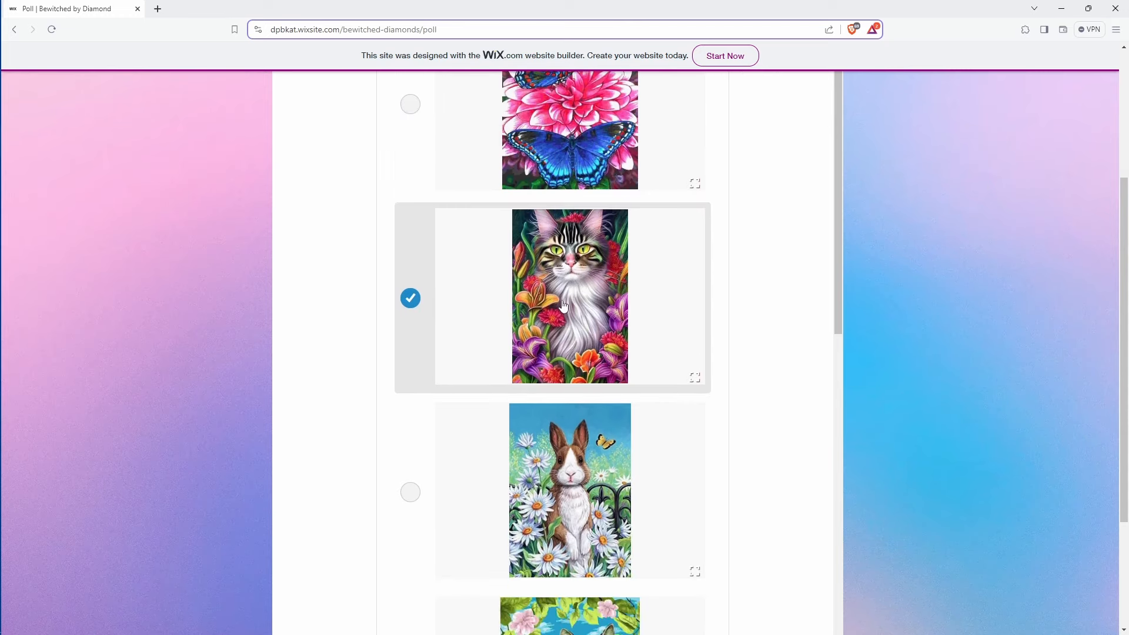
{"action": "scroll", "scroll_direction": "down", "scroll_amount": 3}
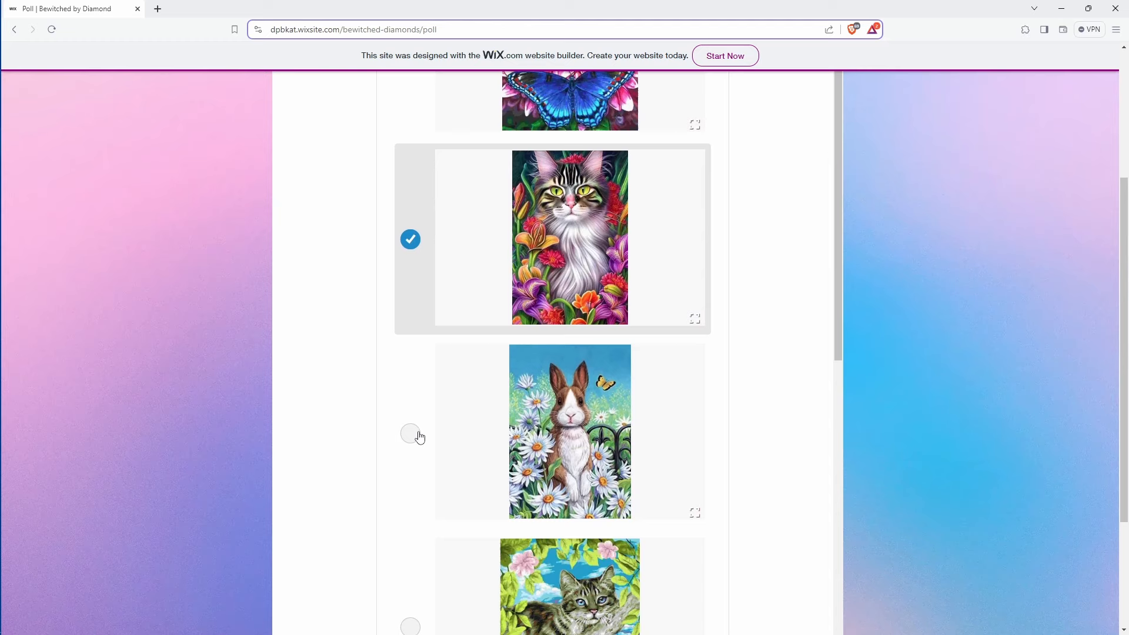
{"action": "scroll", "scroll_direction": "down", "scroll_amount": 3}
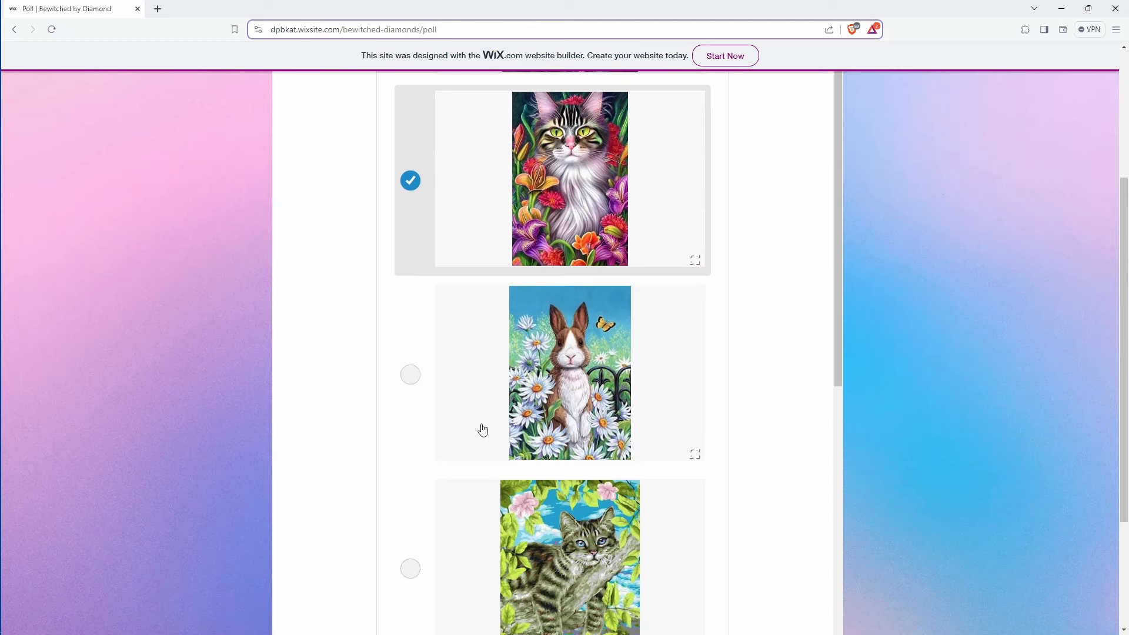
{"action": "scroll", "scroll_direction": "down", "scroll_amount": 3}
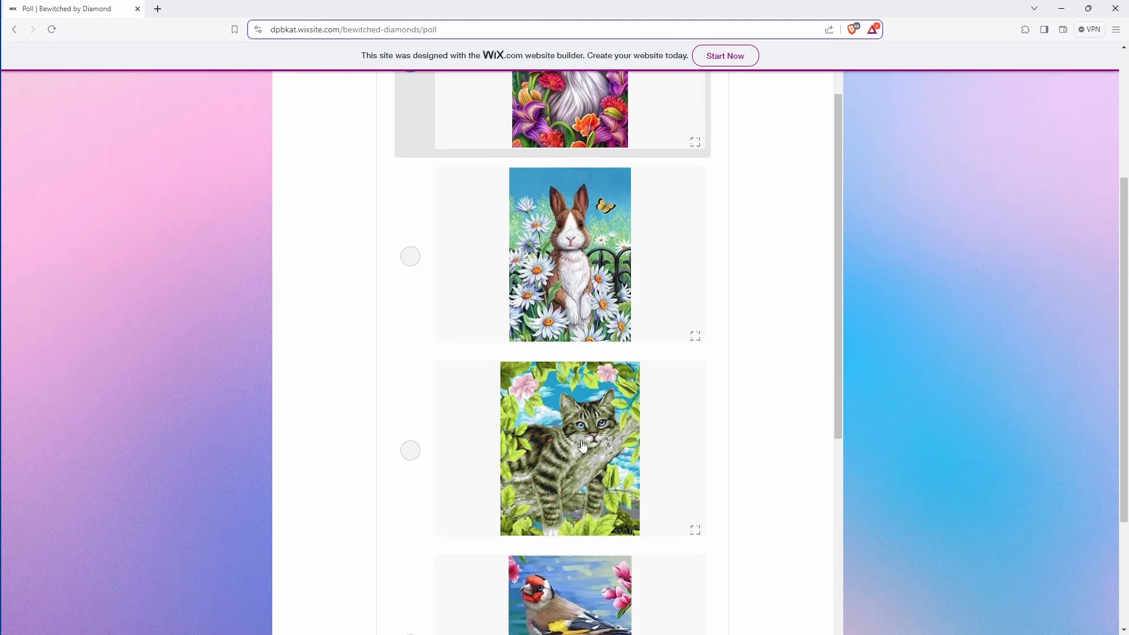
{"action": "scroll", "scroll_direction": "down", "scroll_amount": 3}
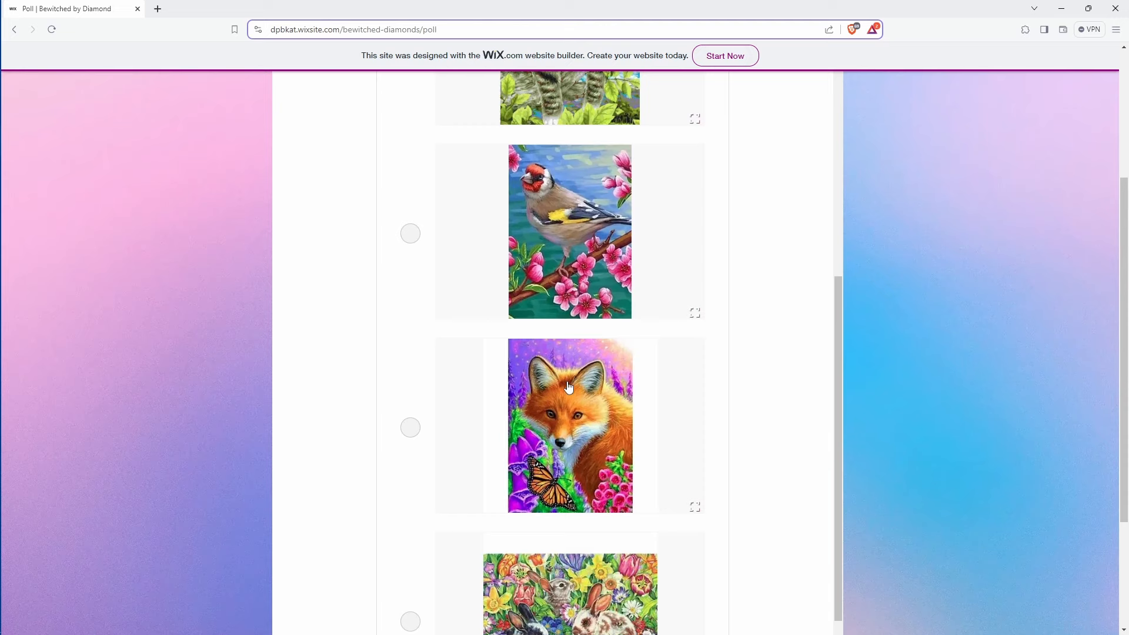
{"action": "scroll", "scroll_direction": "down", "scroll_amount": 3}
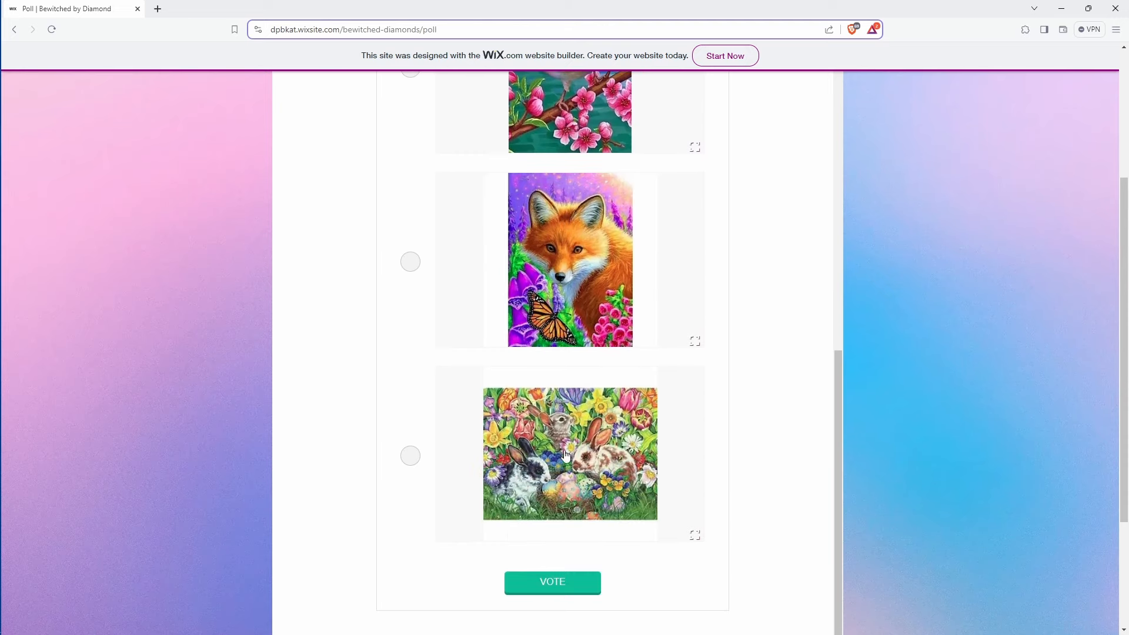
{"action": "mouse_move", "coordinate": [560, 463]}
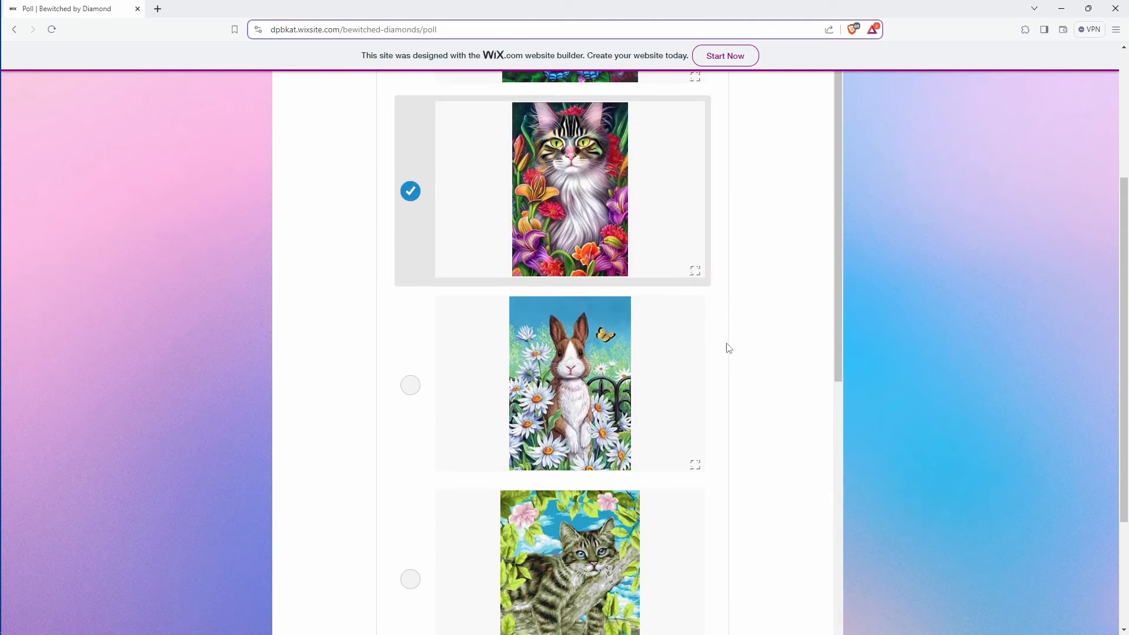
{"action": "scroll", "scroll_direction": "down", "scroll_amount": 3}
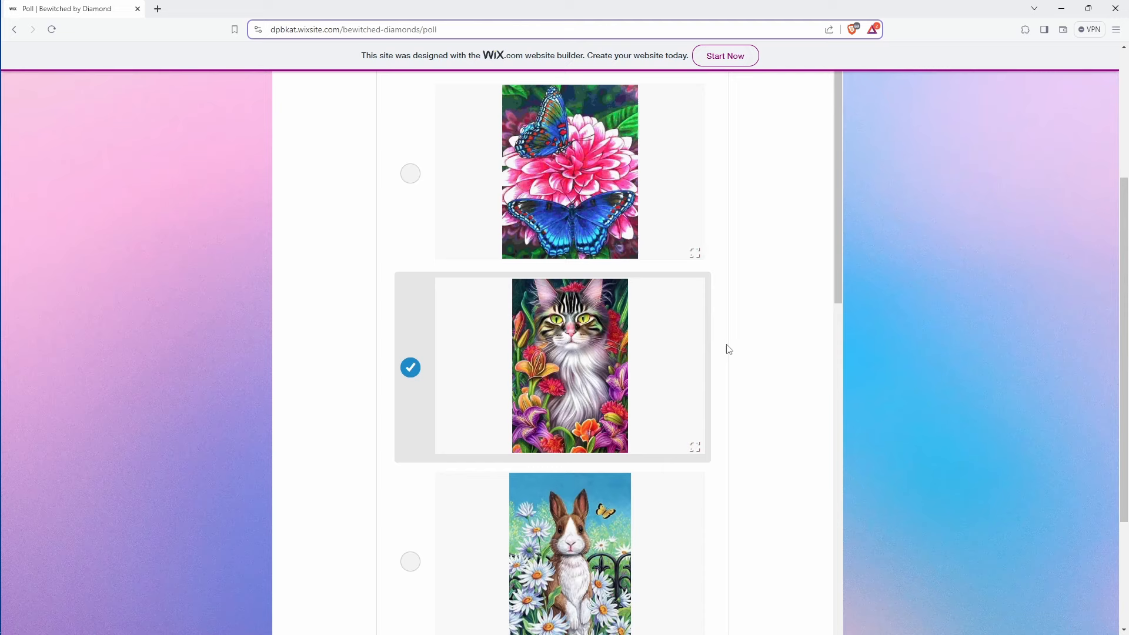
{"action": "scroll", "scroll_direction": "down", "scroll_amount": 3}
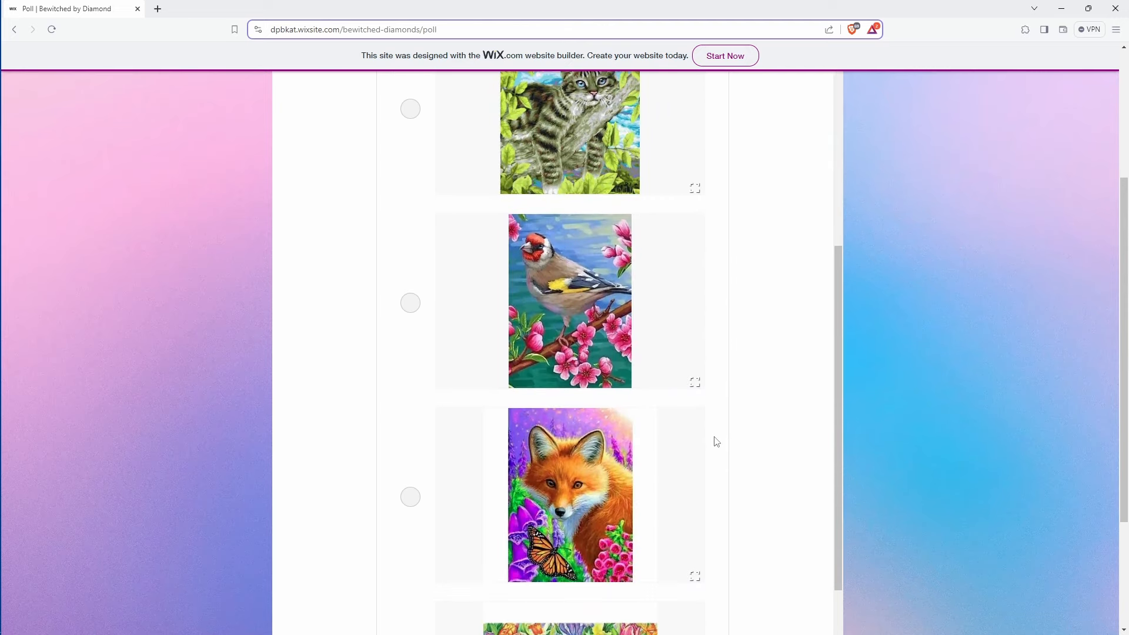
{"action": "scroll", "scroll_direction": "down", "scroll_amount": 3}
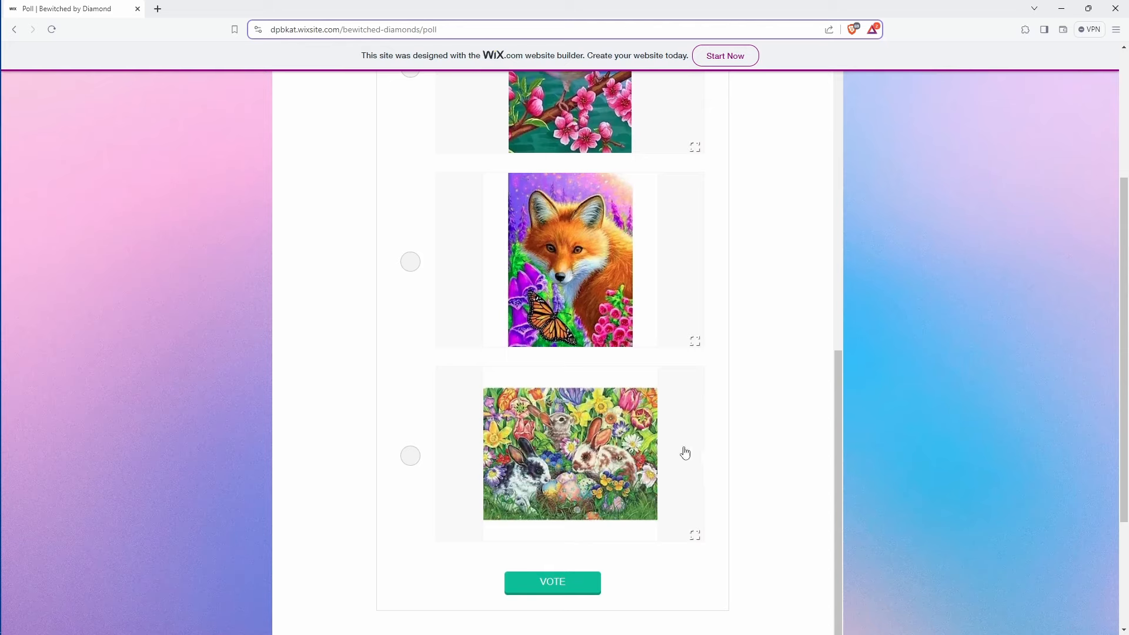
{"action": "mouse_move", "coordinate": [684, 441]}
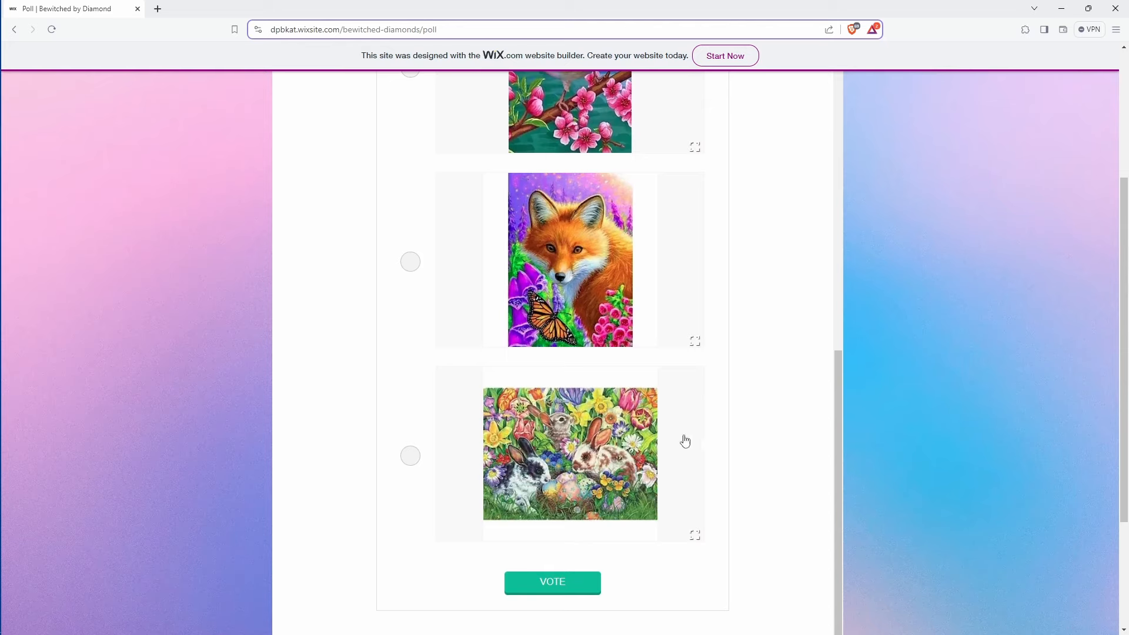
{"action": "mouse_move", "coordinate": [679, 431]}
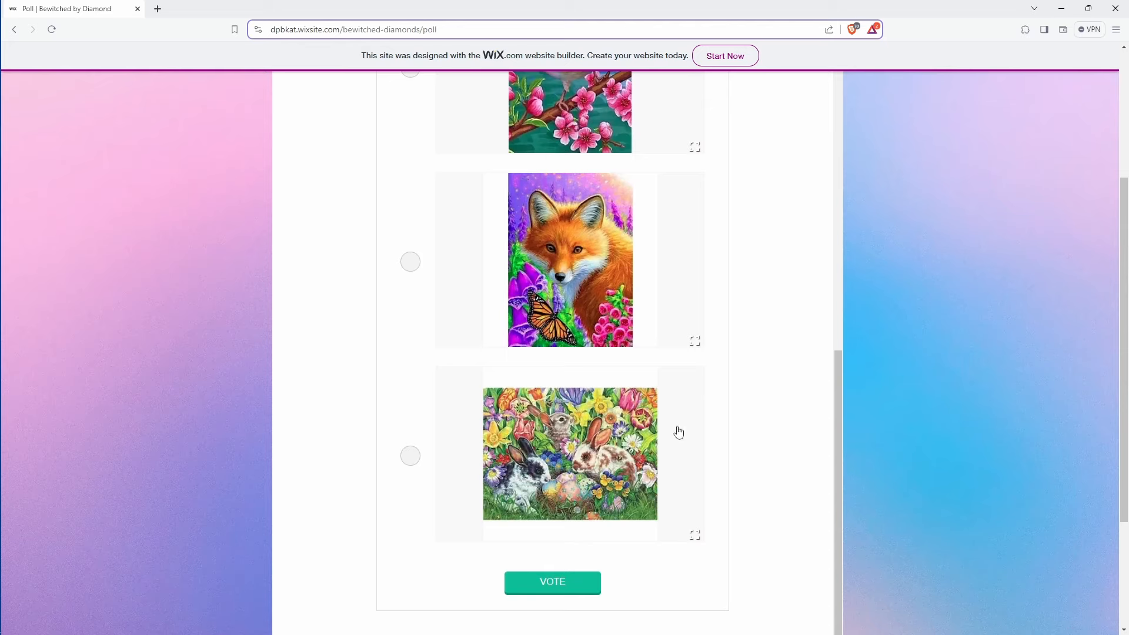
{"action": "mouse_move", "coordinate": [747, 324]}
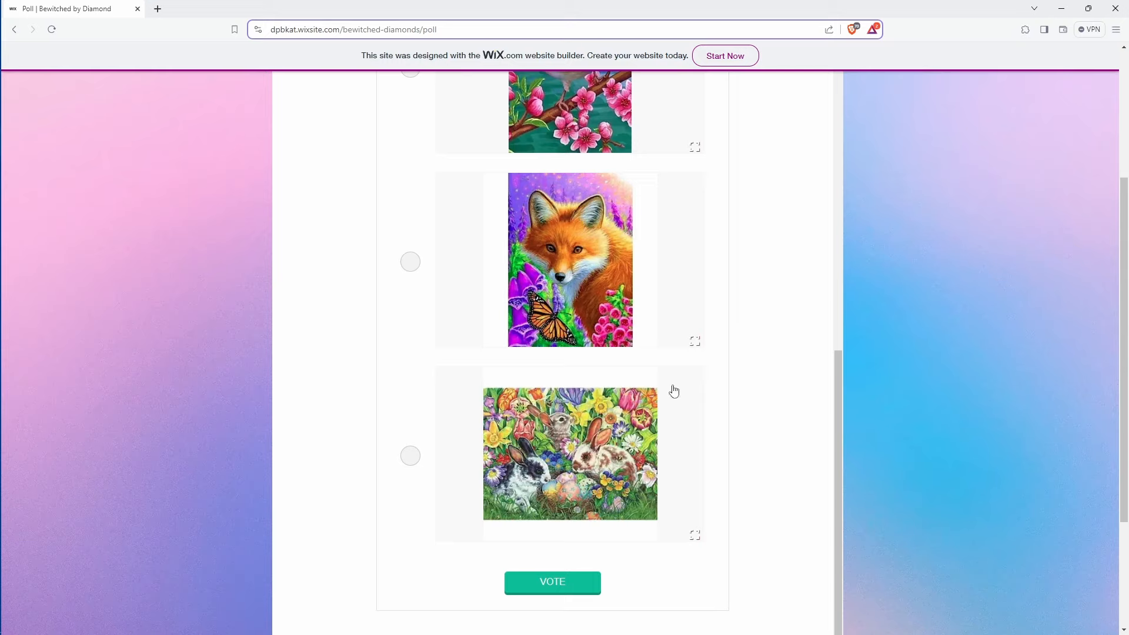
{"action": "mouse_move", "coordinate": [626, 416]}
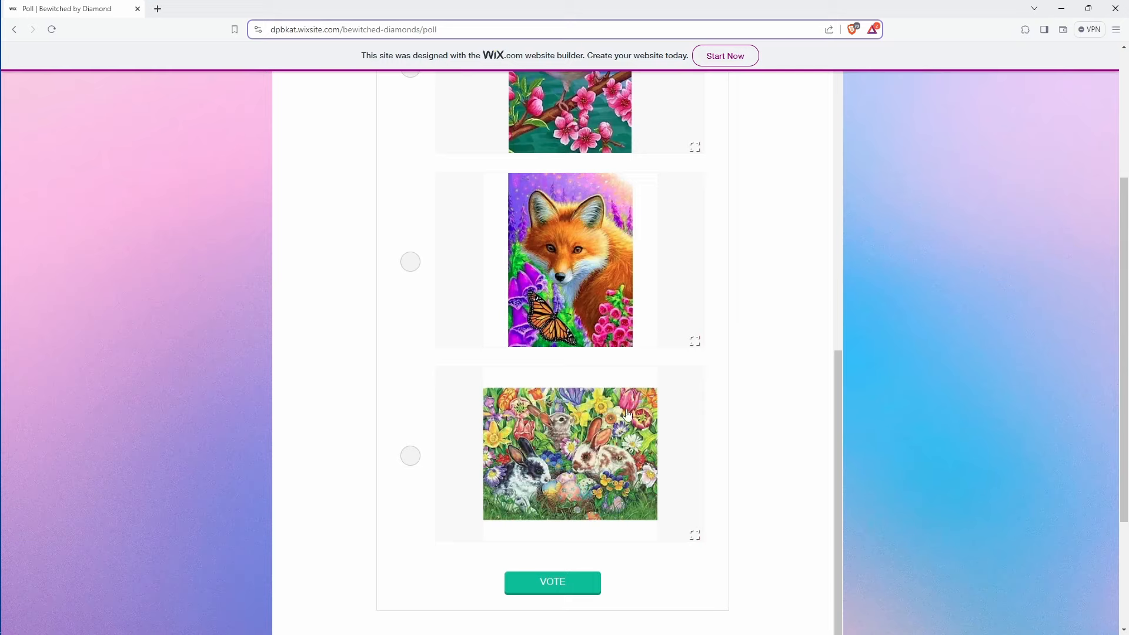
{"action": "mouse_move", "coordinate": [594, 458]}
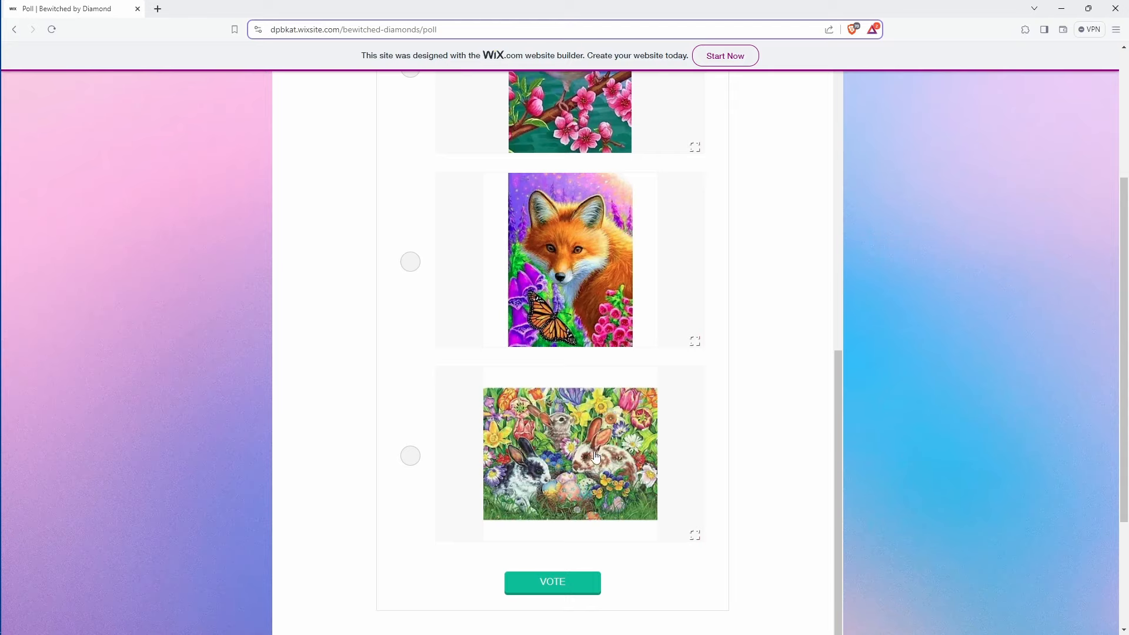
{"action": "mouse_move", "coordinate": [532, 551]}
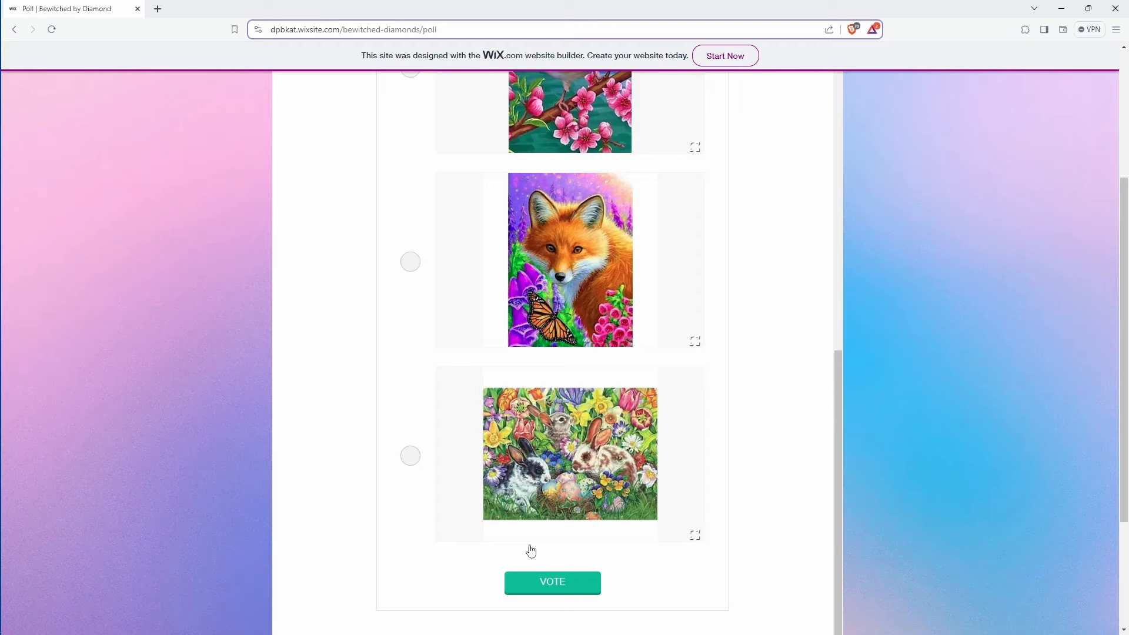
{"action": "mouse_move", "coordinate": [667, 440]}
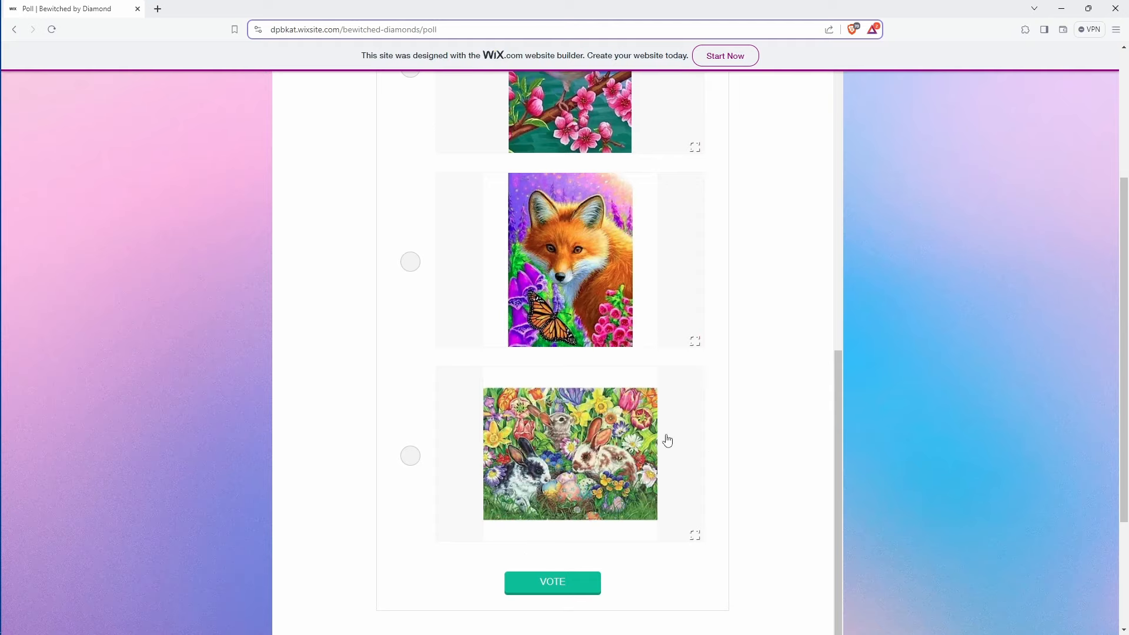